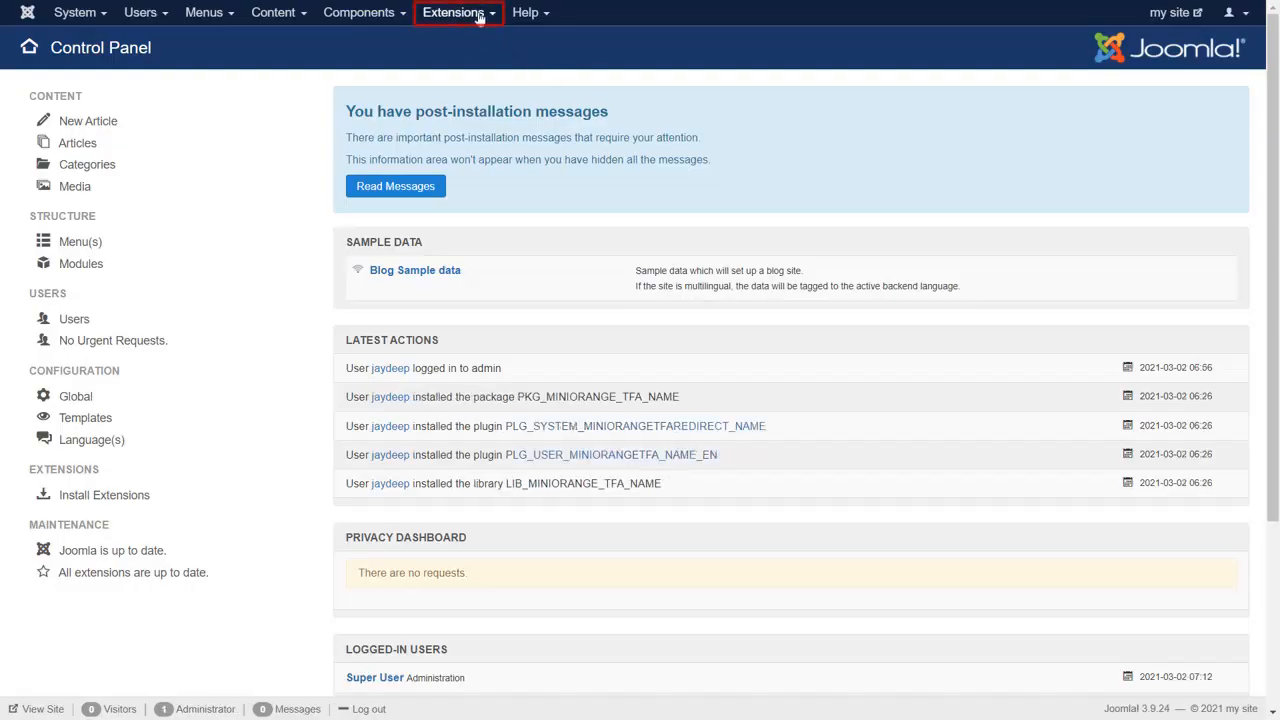
Navigate from the Control Panel to Extensions > Manage > Install
left_click(452, 12)
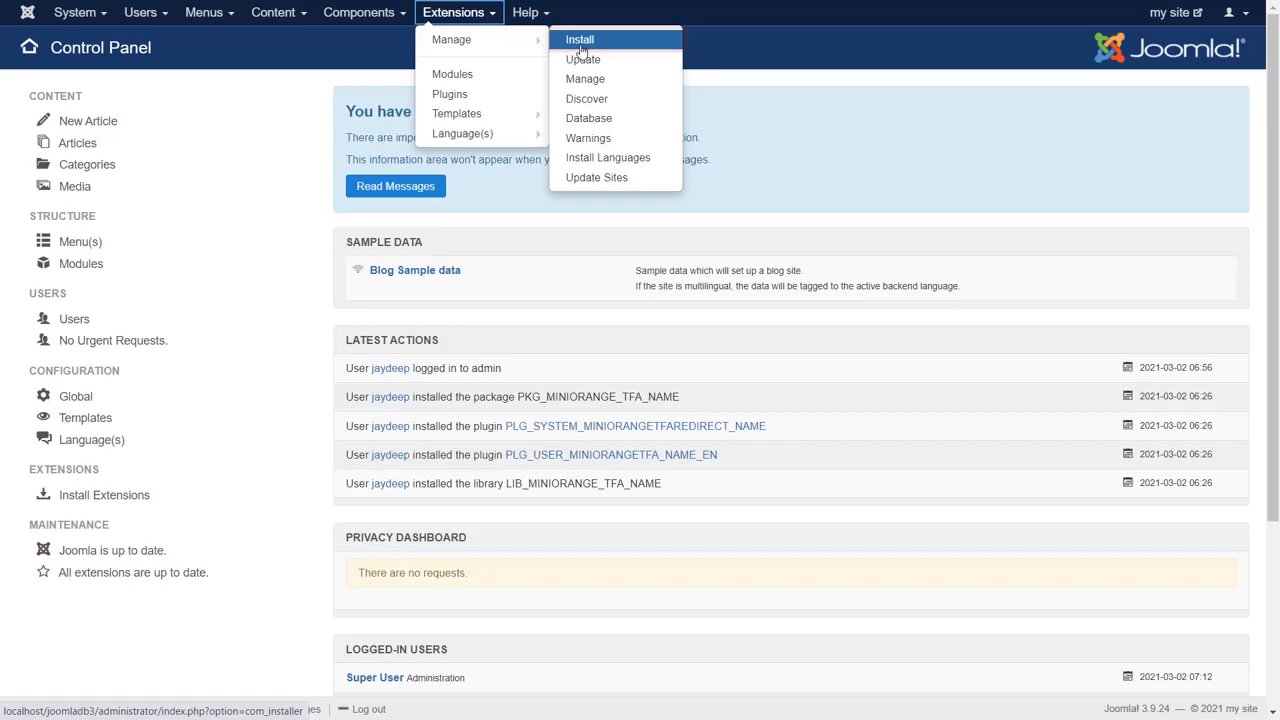
left_click(580, 40)
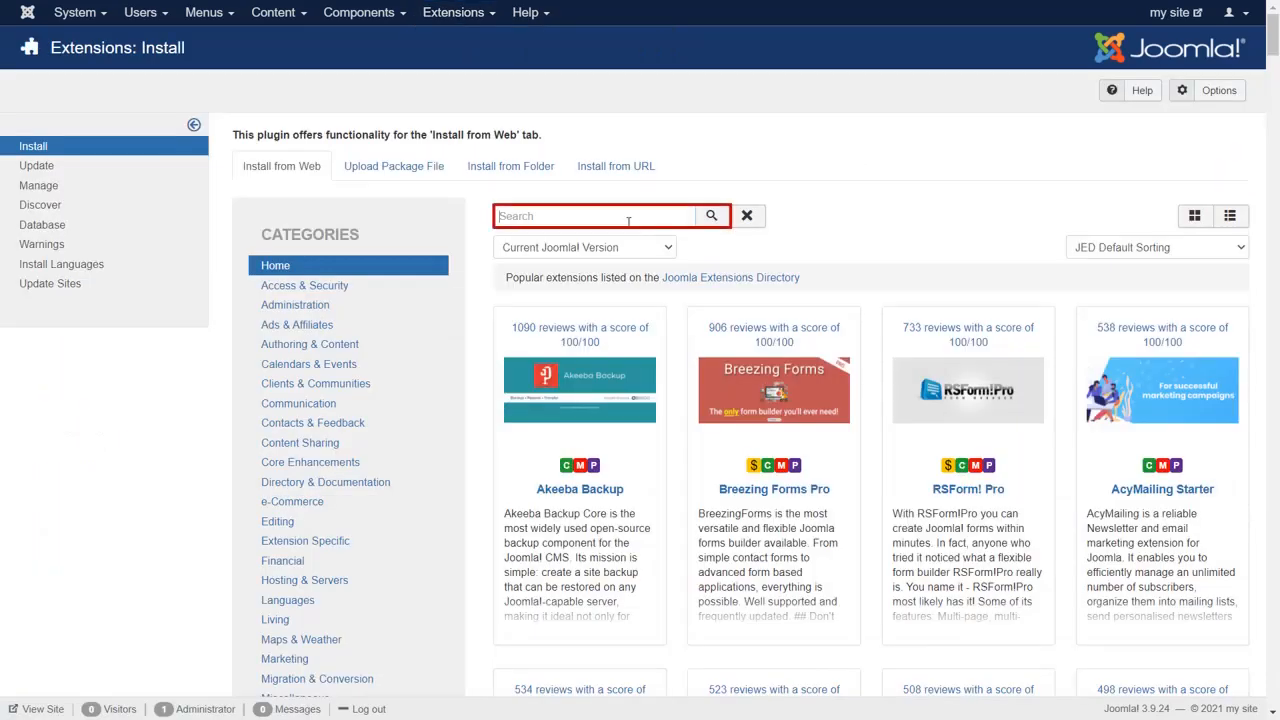
Search Install from Web for '2 Factor Authe' and install the miniOrange 2FA plugin
type("2 Factor Authentication")
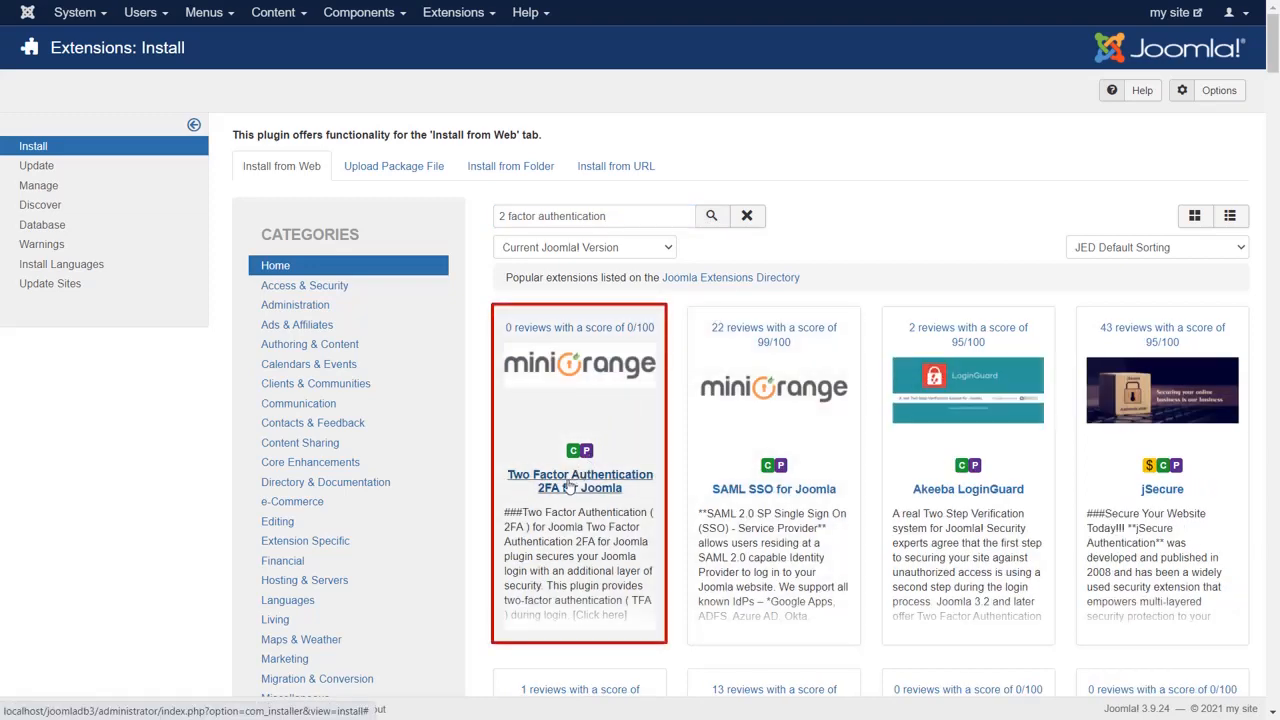
left_click(580, 480)
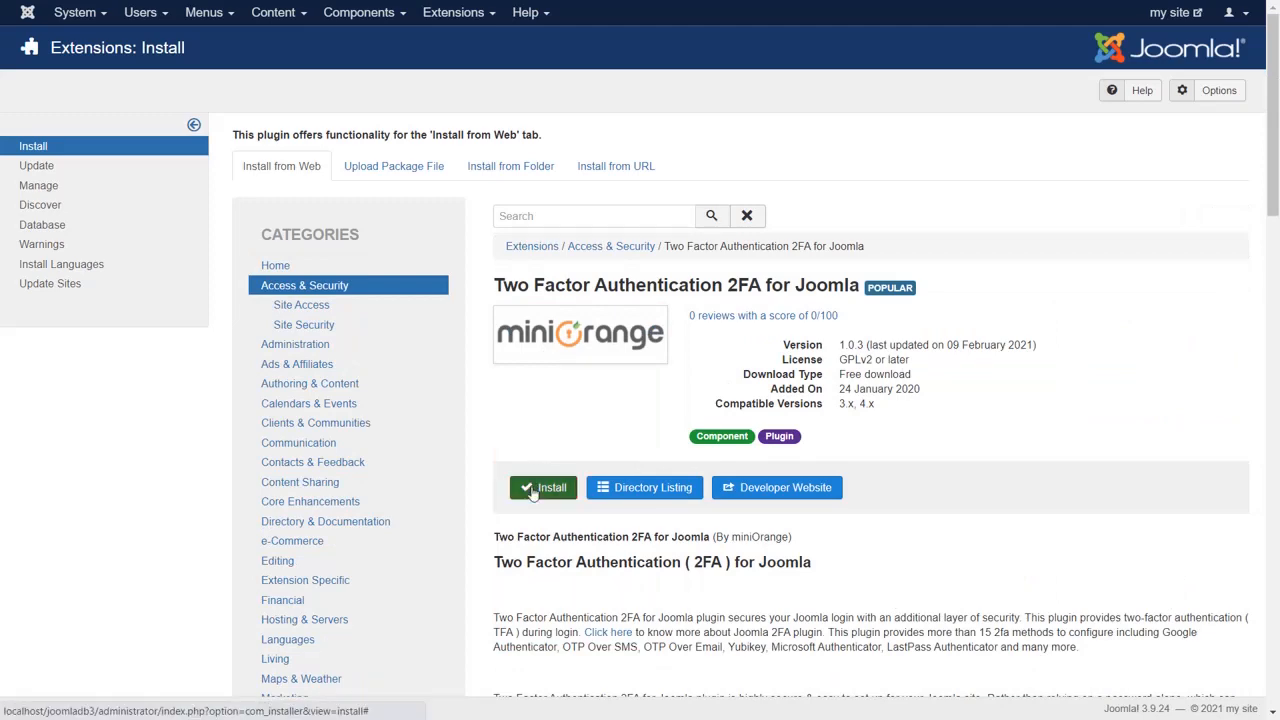
left_click(542, 488)
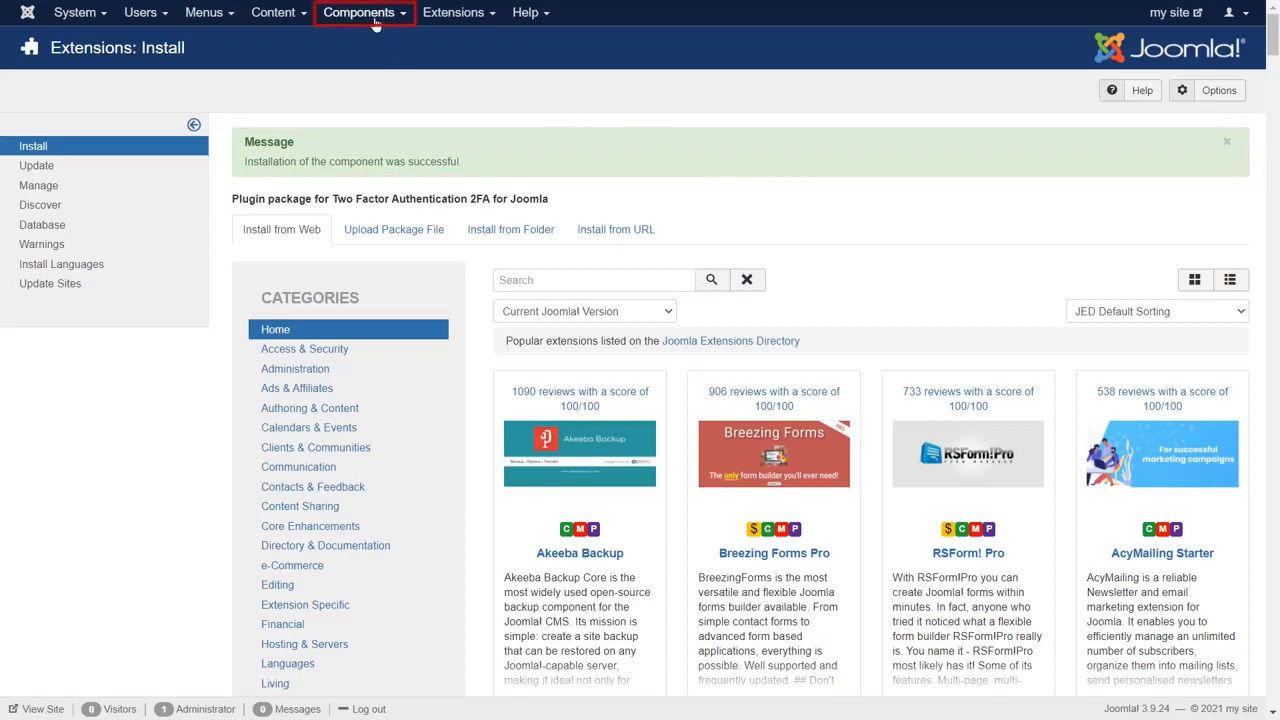
Go to Components > miniOrange Two Factor Authentication to reach its settings page
left_click(358, 12)
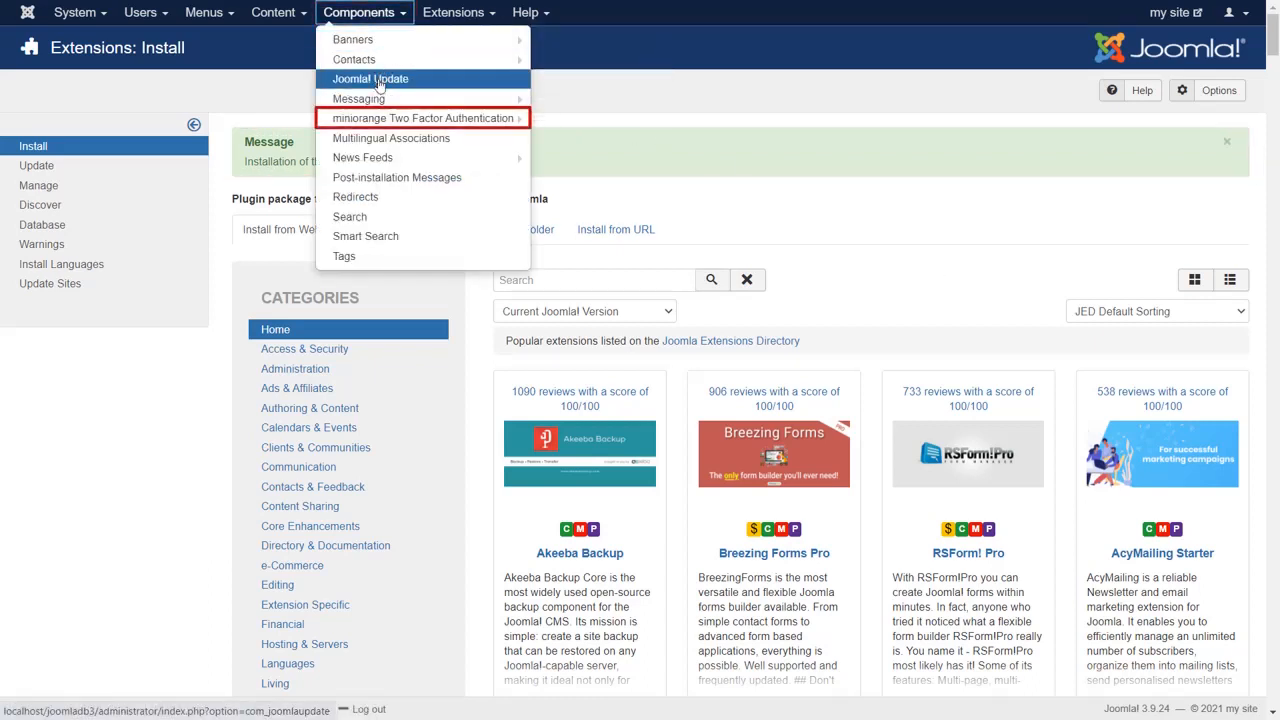
left_click(424, 118)
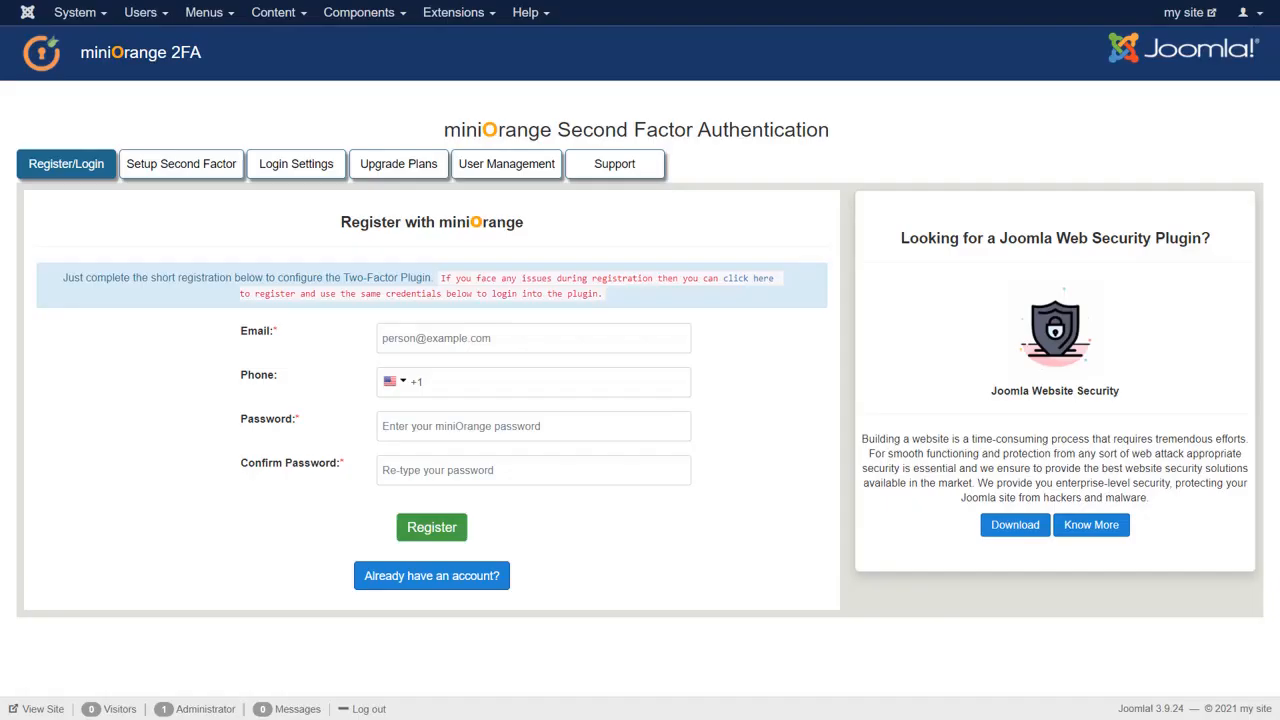
Switch to Setup Second Factor, listing methods like Google Authenticator and OTP over SMS
left_click(180, 164)
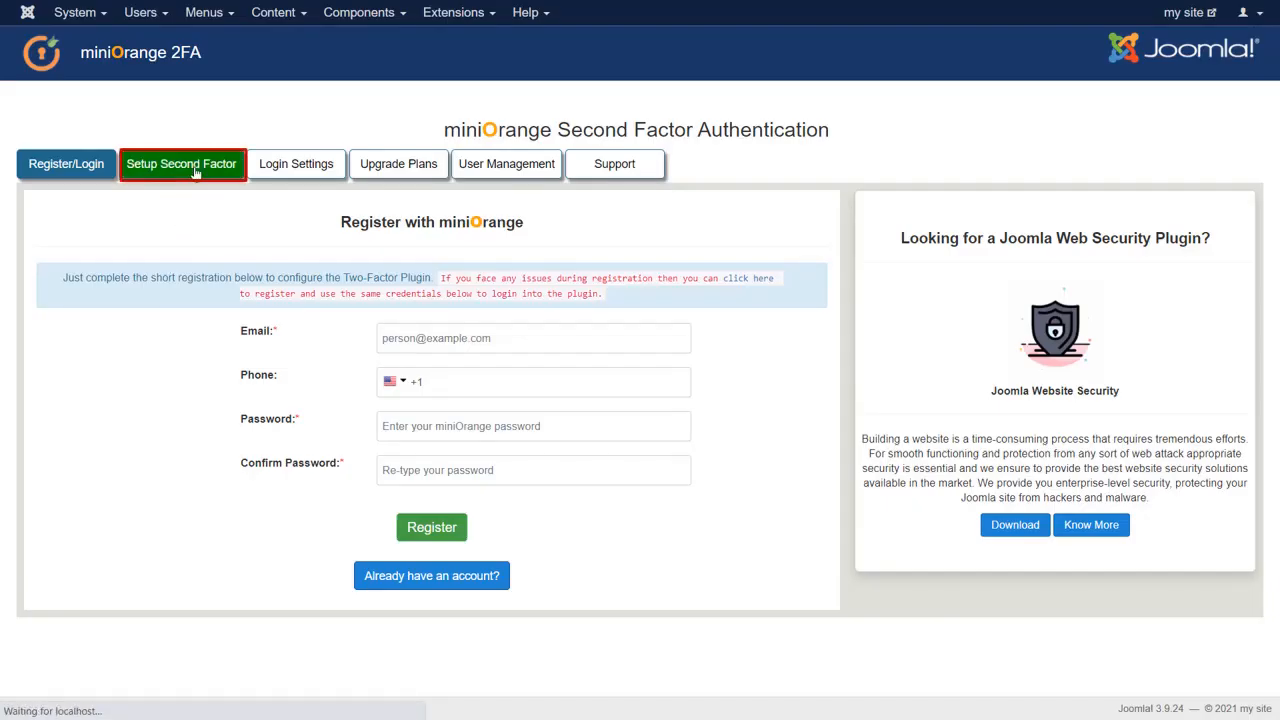
left_click(180, 164)
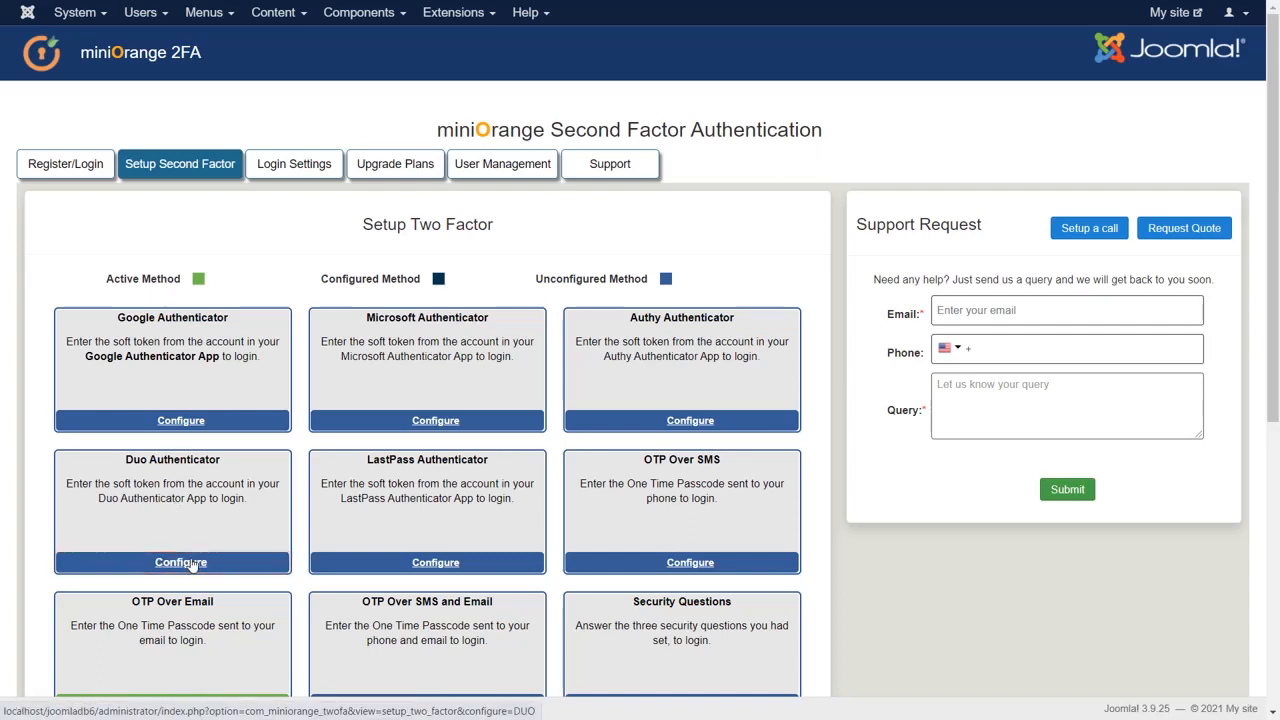
left_click(180, 562)
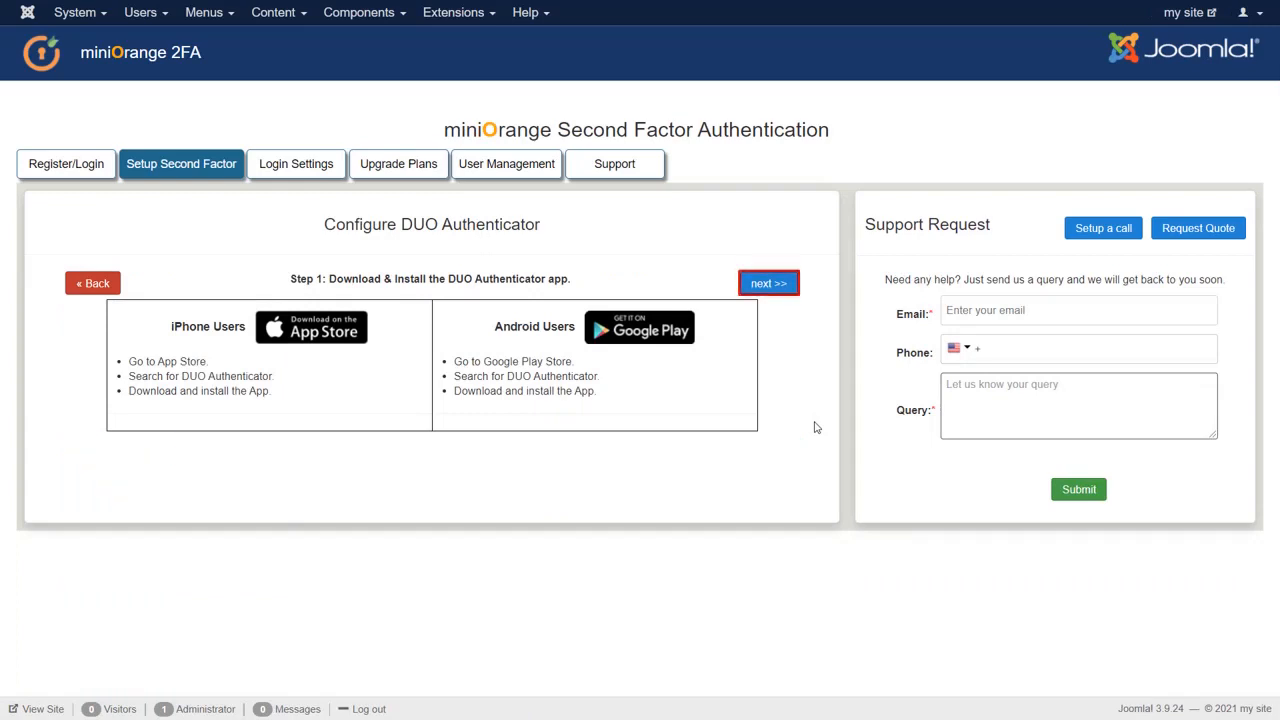
left_click(768, 284)
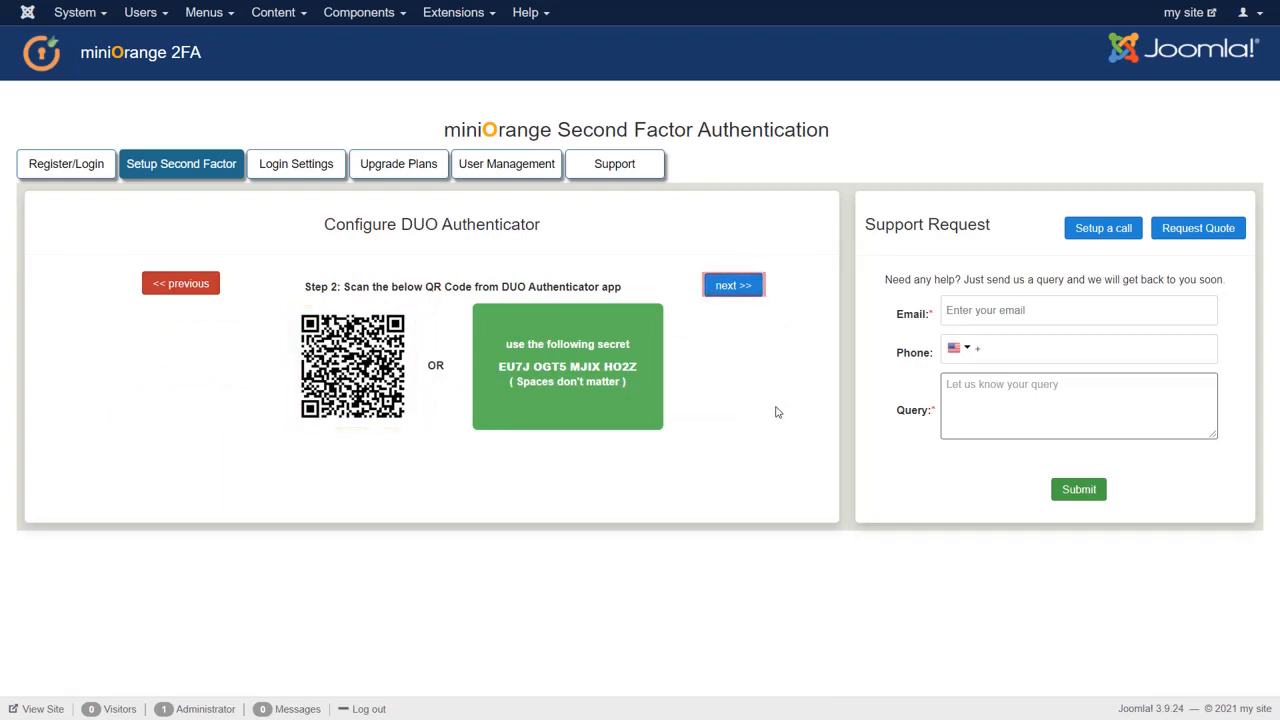
left_click(732, 284)
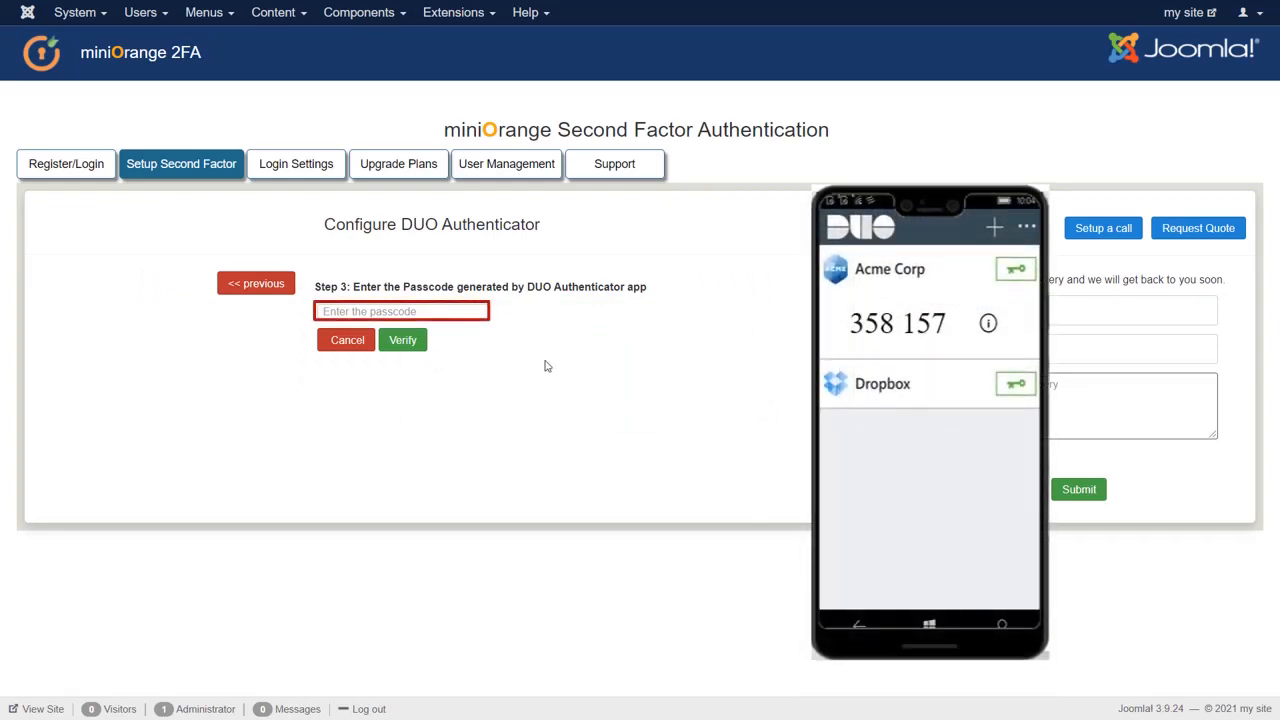
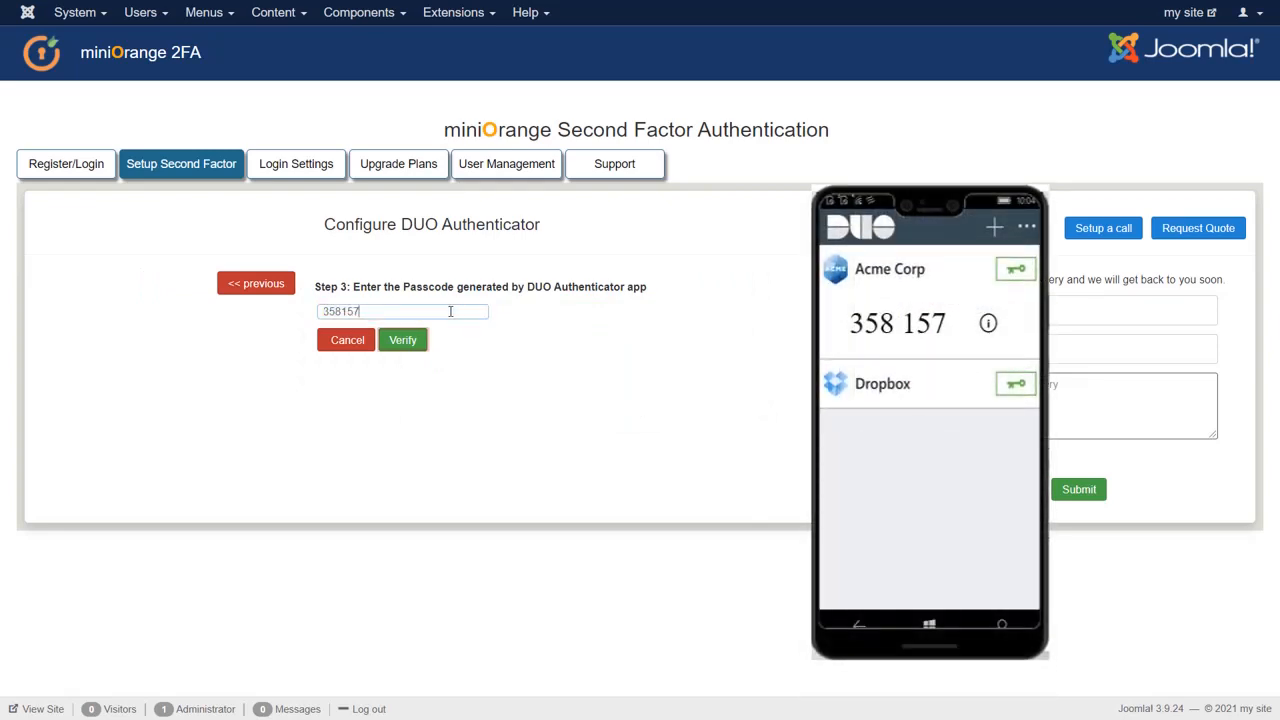
left_click(402, 340)
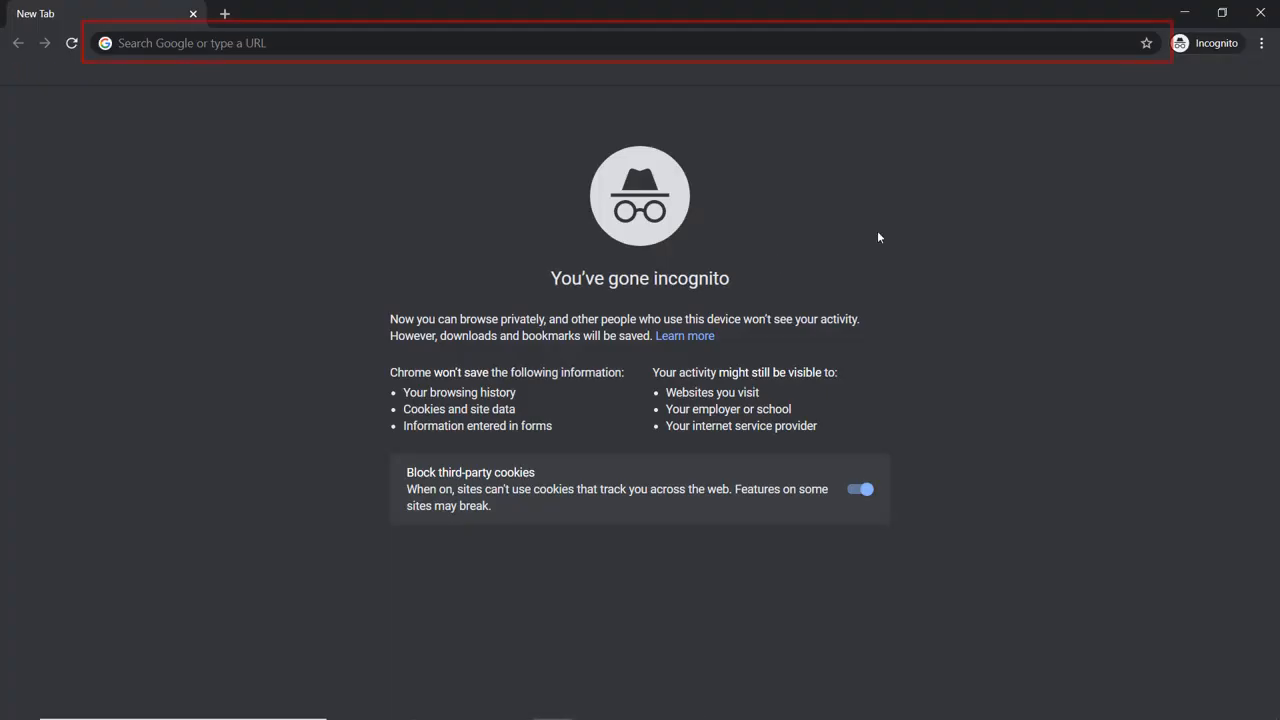
type("http://localhost/joomladb6")
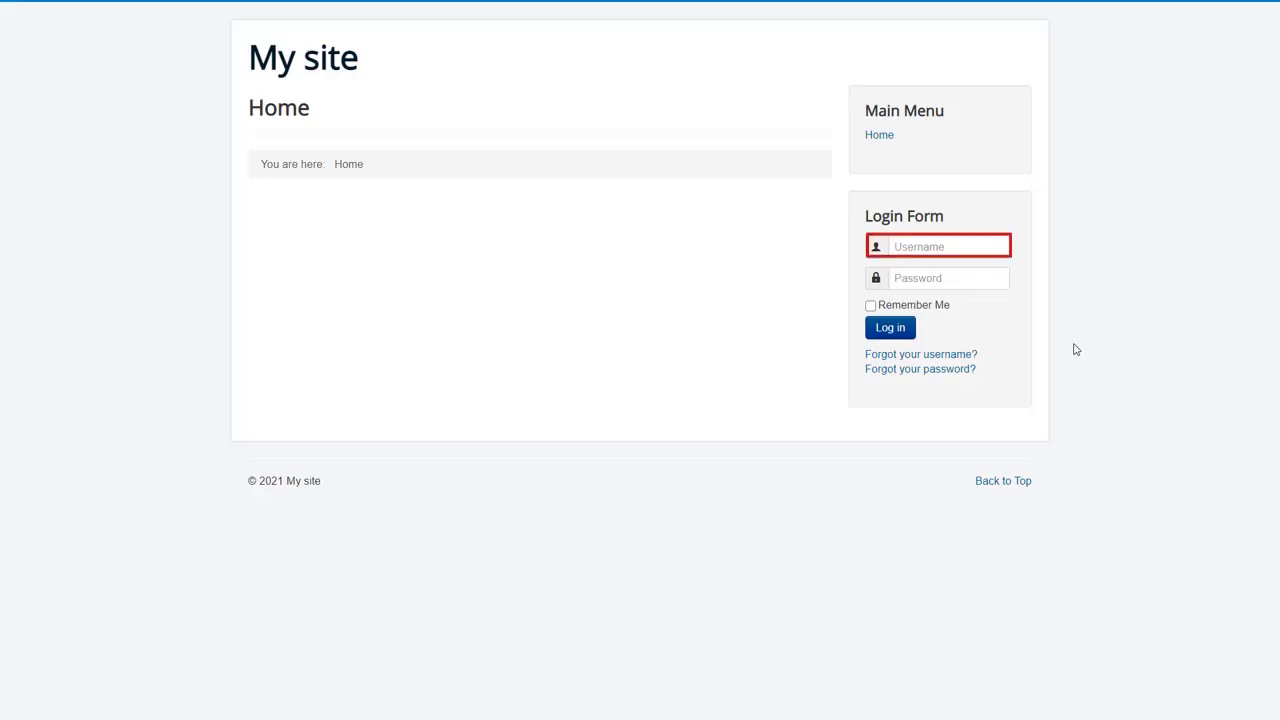
type("a")
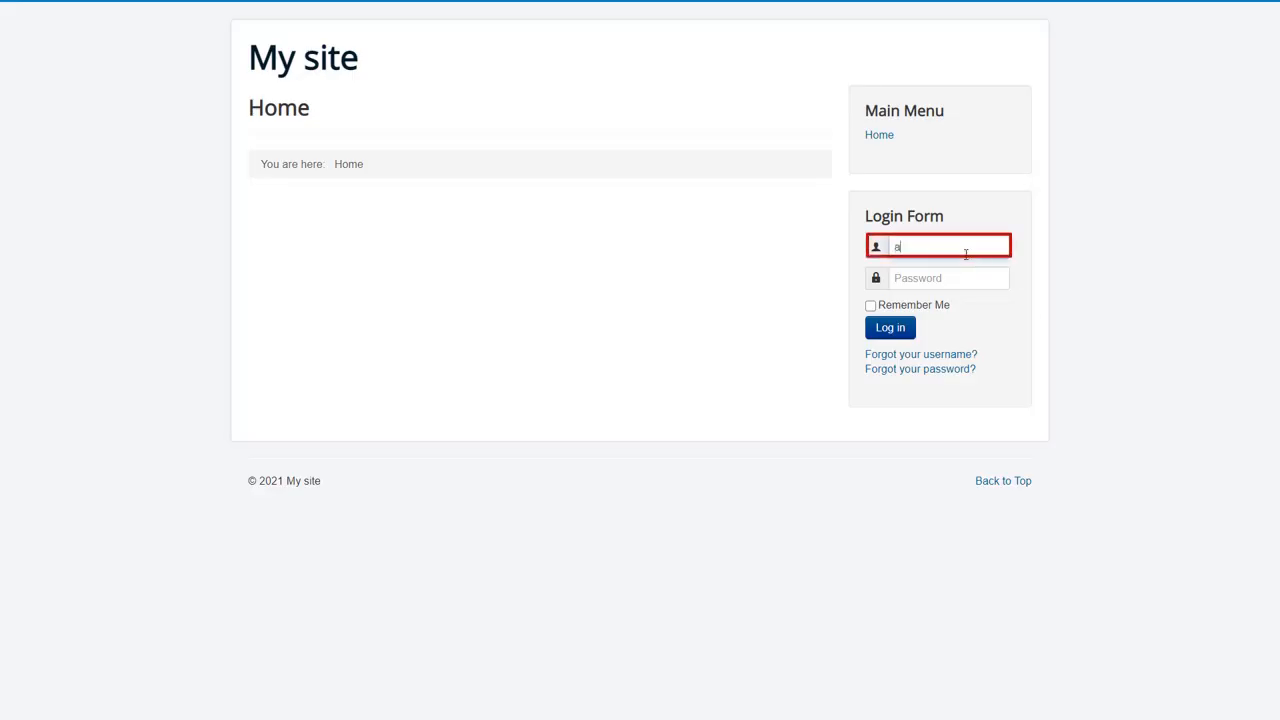
type("dmin")
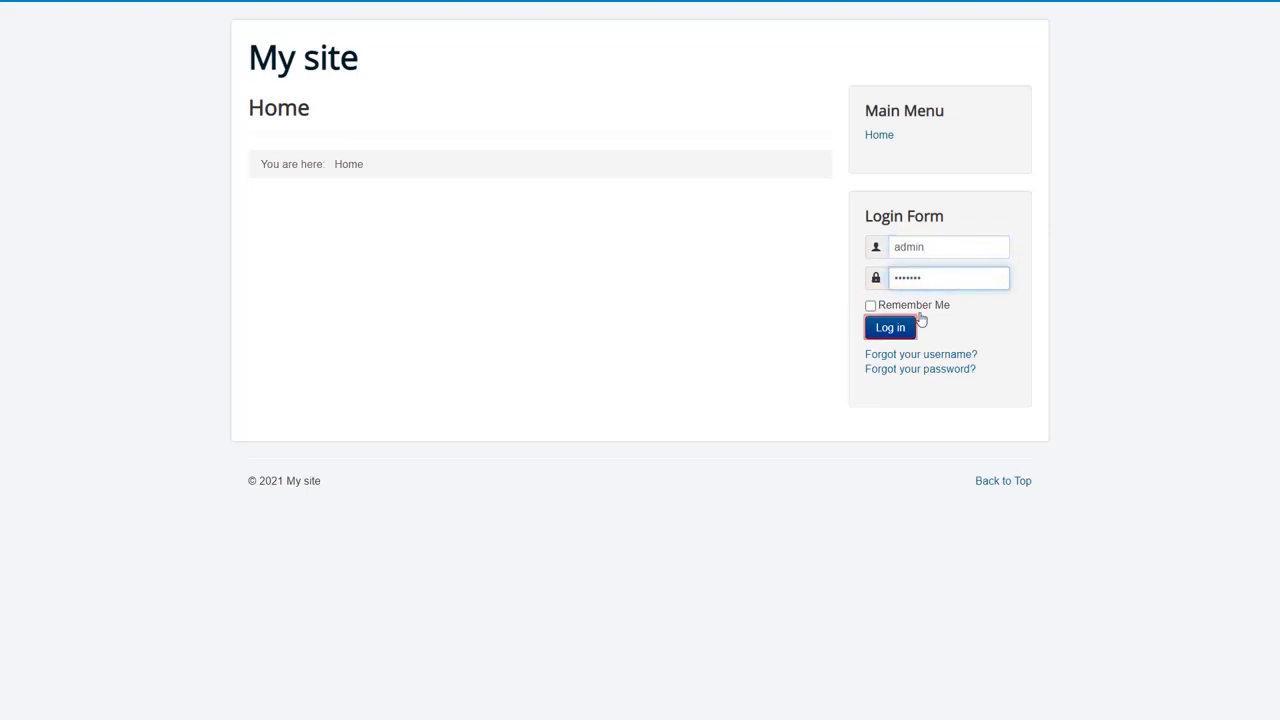
Submit the admin login, enter the Duo passcode, and validate it to log in as Super User
left_click(888, 328)
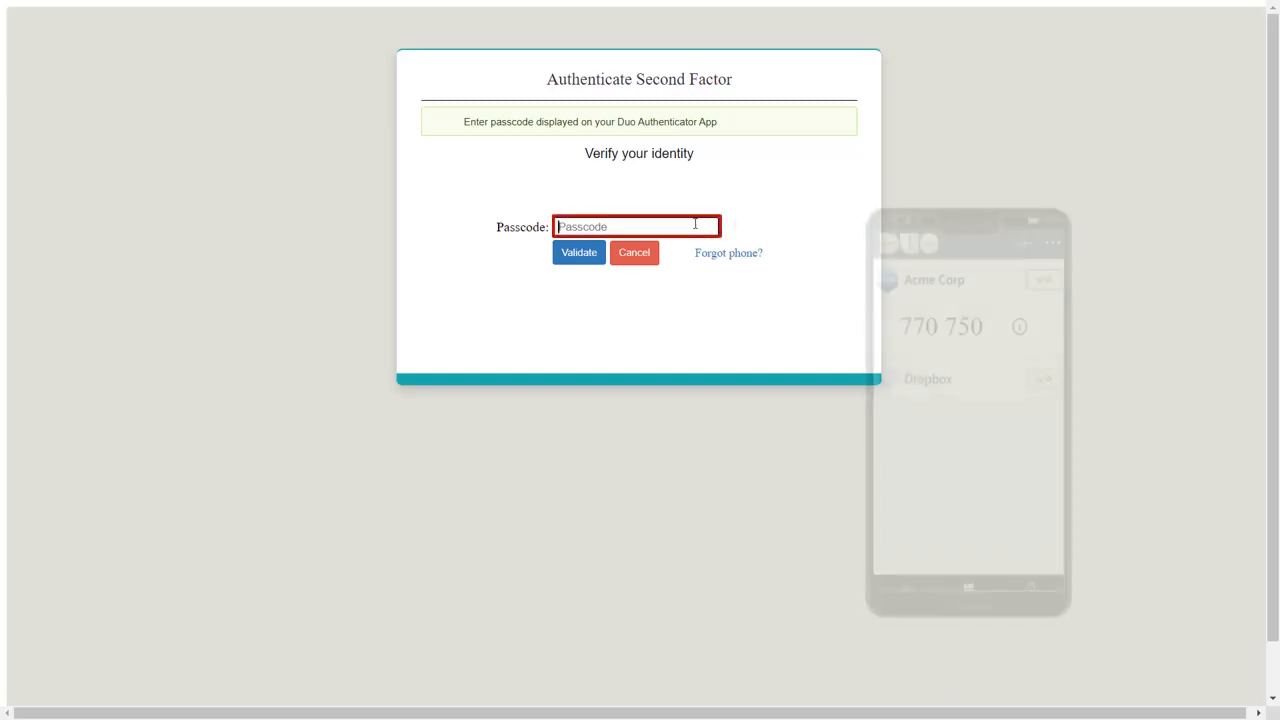
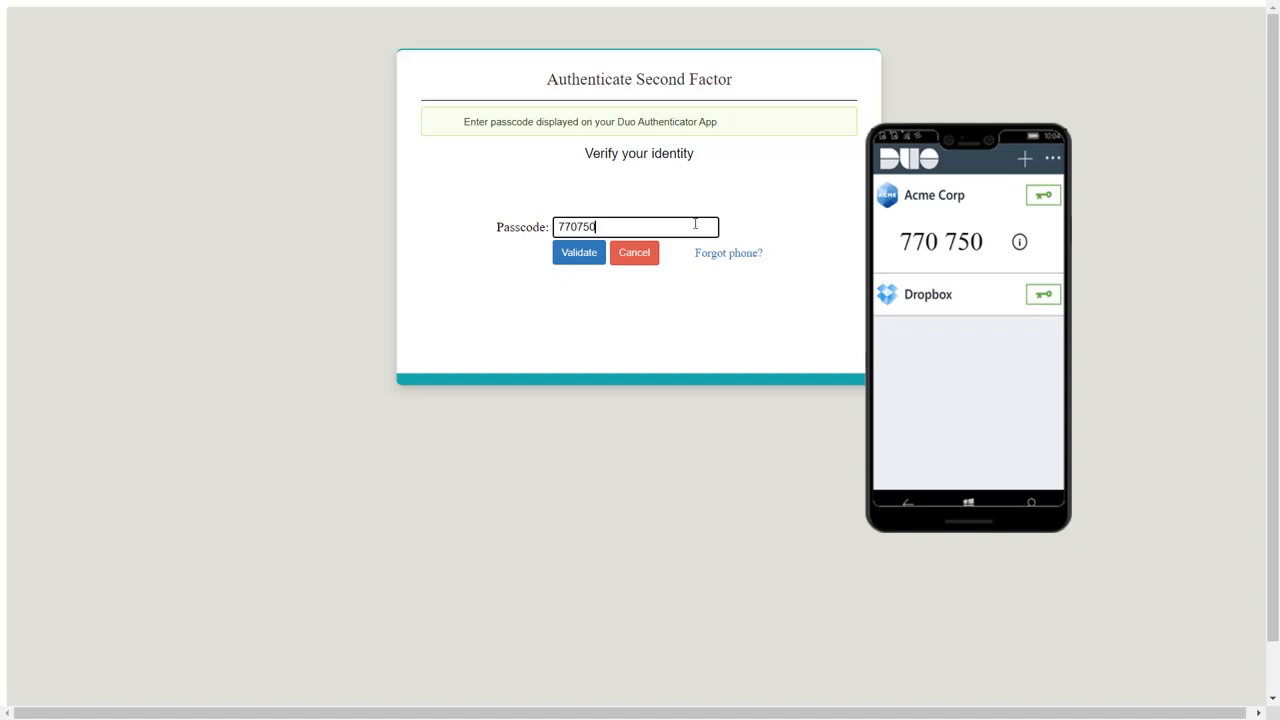
left_click(578, 252)
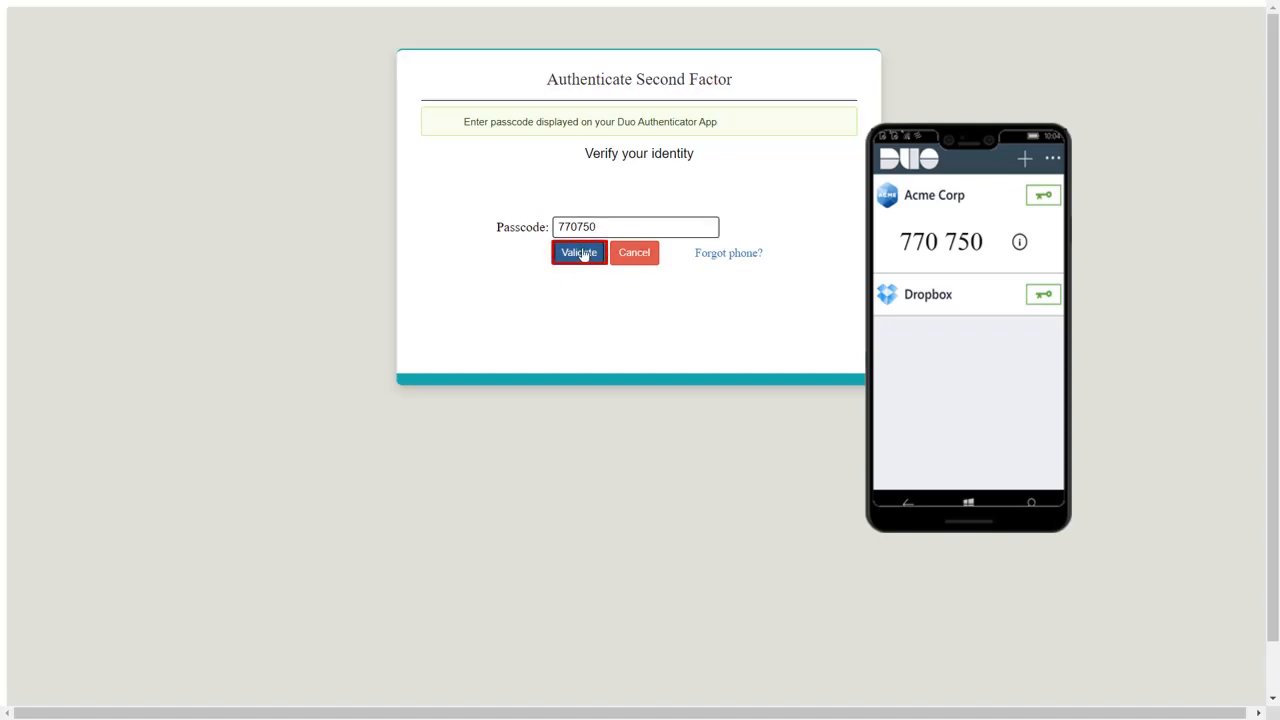
left_click(578, 252)
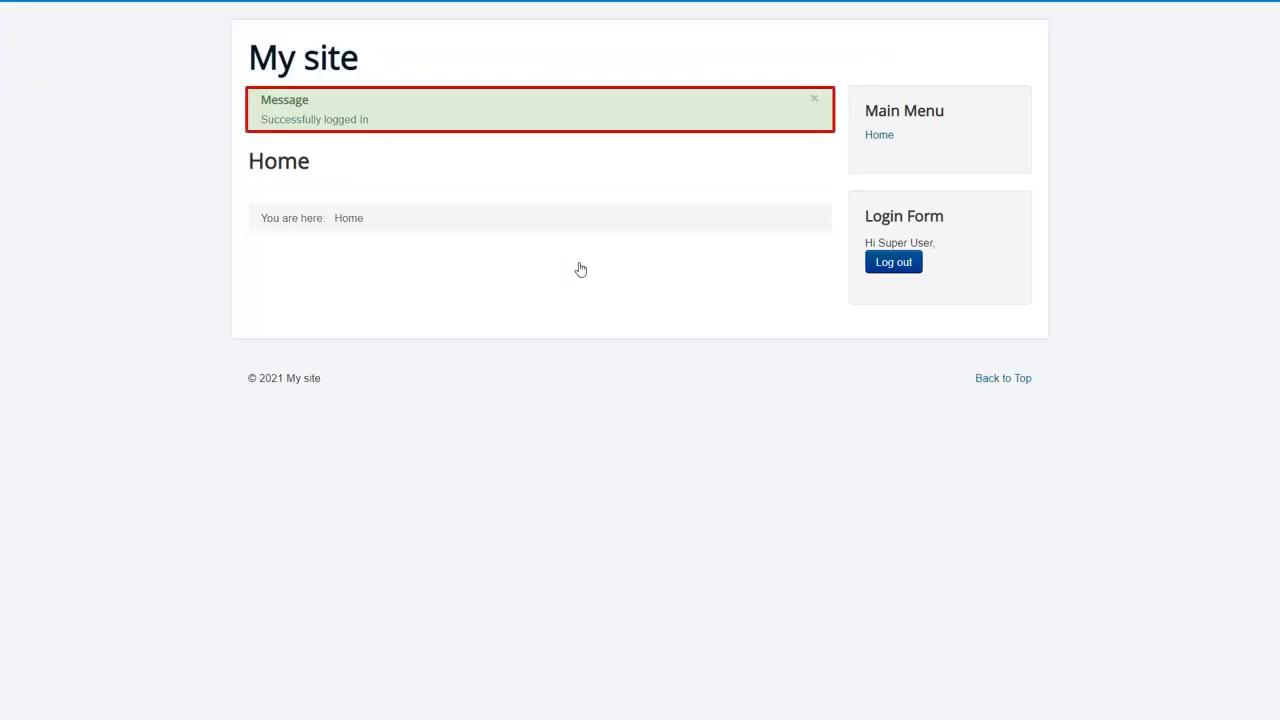